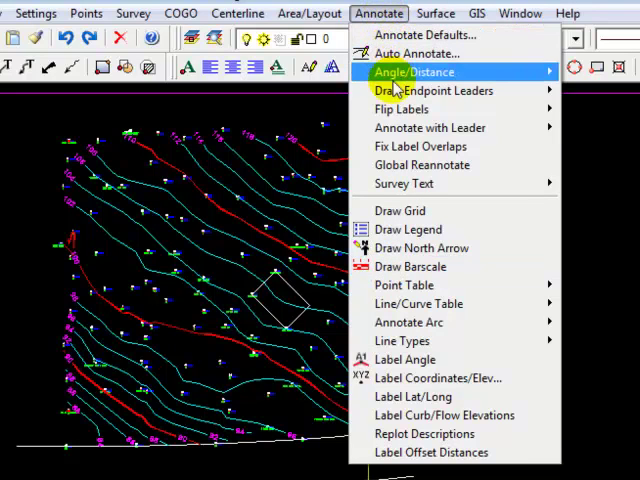
mouse_move(410, 266)
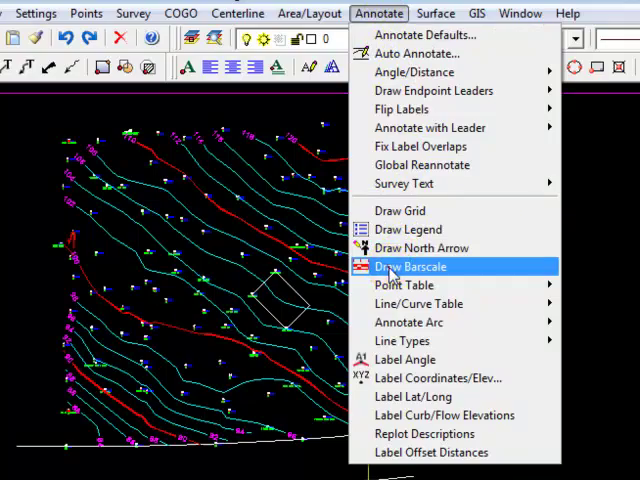
Start the Draw Barscale routine from the Annotate menu
left_click(408, 266)
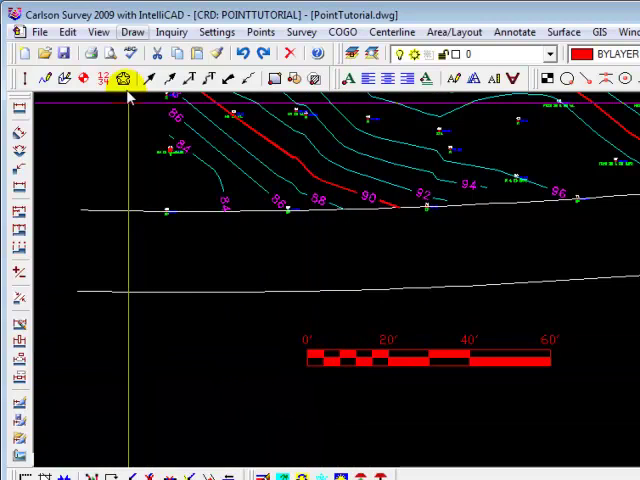
Add the caption SCALE: 1" = 20' below the bar scale at height 2.00, rotation 0
left_click(131, 31)
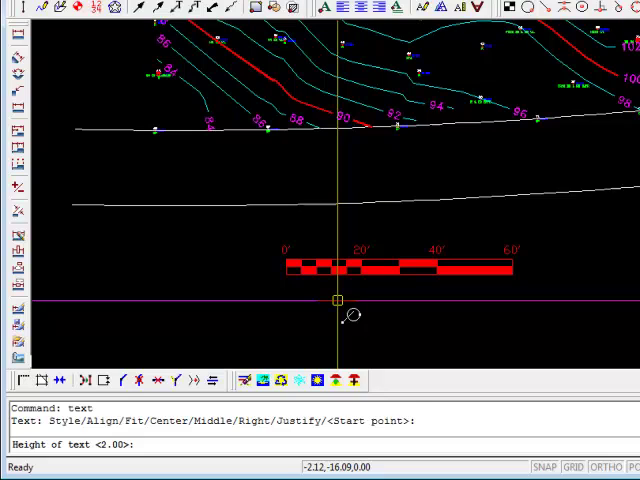
key("enter")
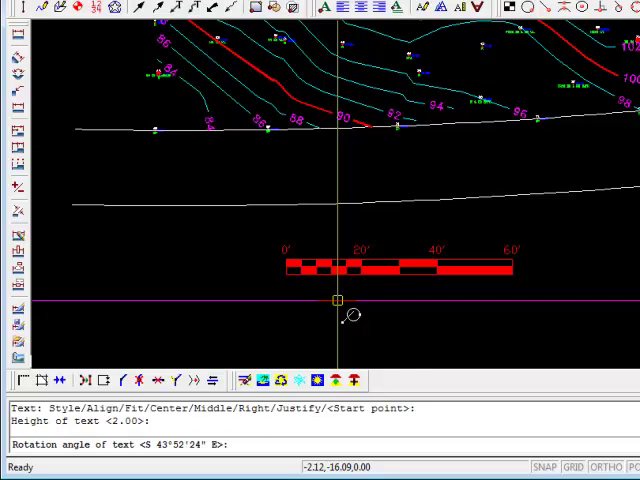
type("0")
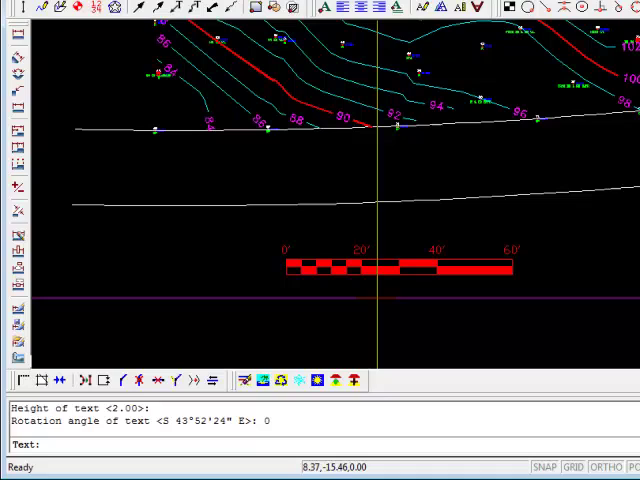
type("SCALE: 1\" = 2")
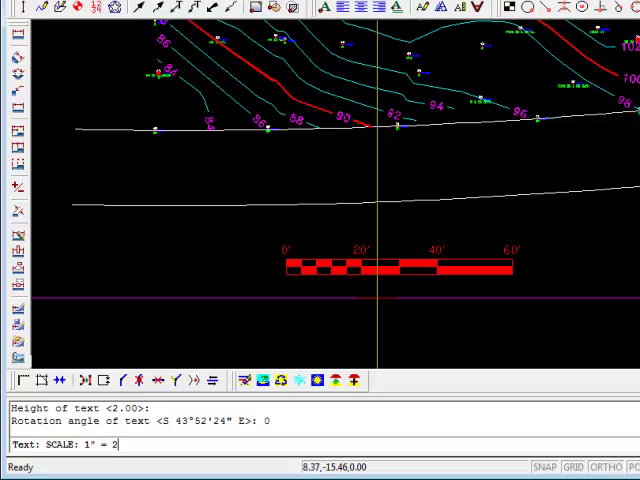
type("0'")
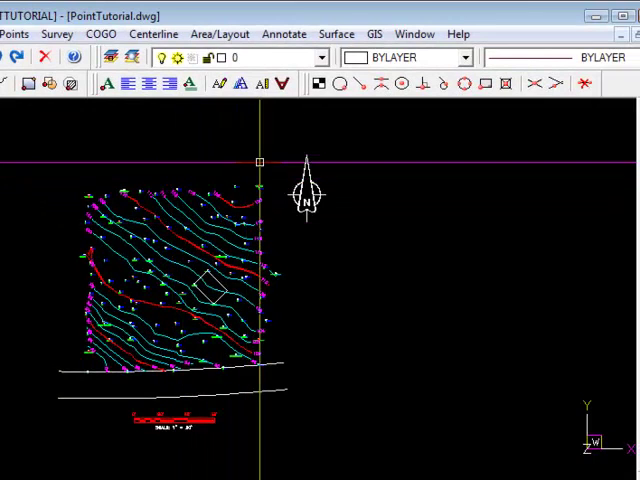
Start the Sketch Tree Line routine from Annotate > Line Types
left_click(283, 33)
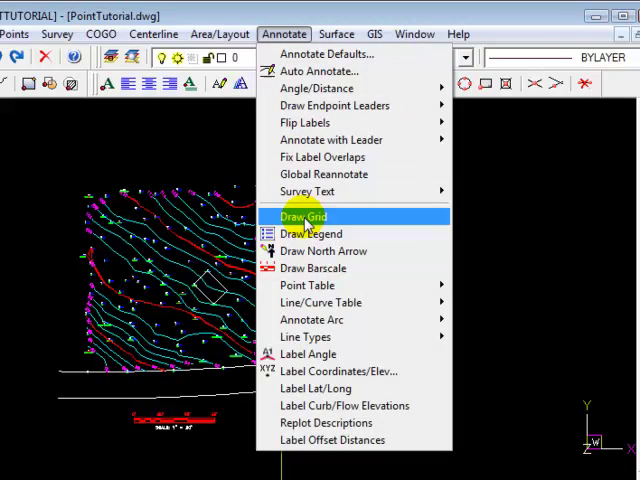
mouse_move(311, 319)
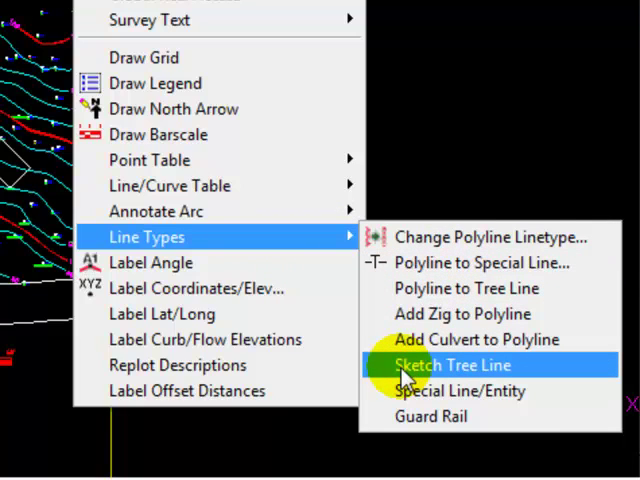
left_click(468, 364)
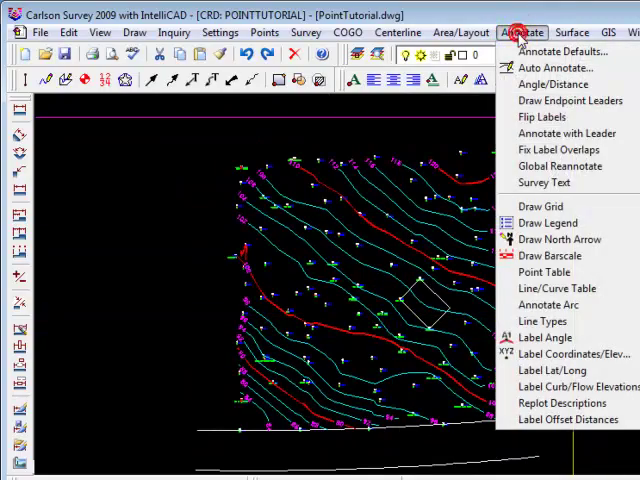
mouse_move(383, 316)
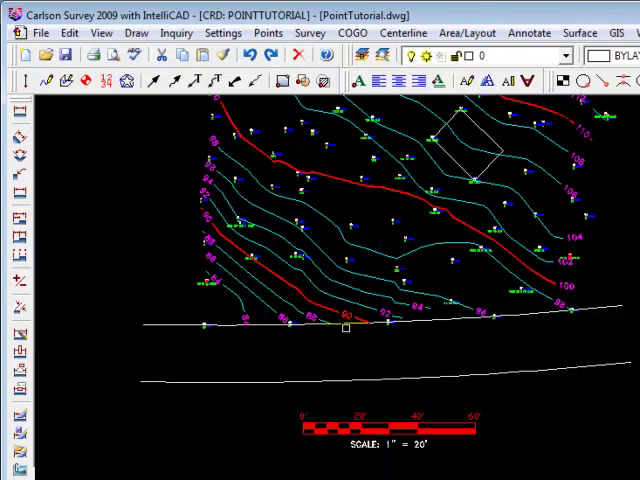
Draw a 2D polyline 184.70 long below the road lines
left_click(137, 33)
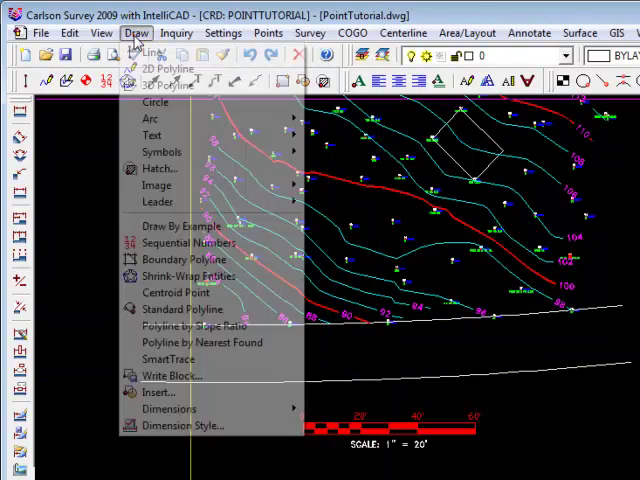
left_click(165, 67)
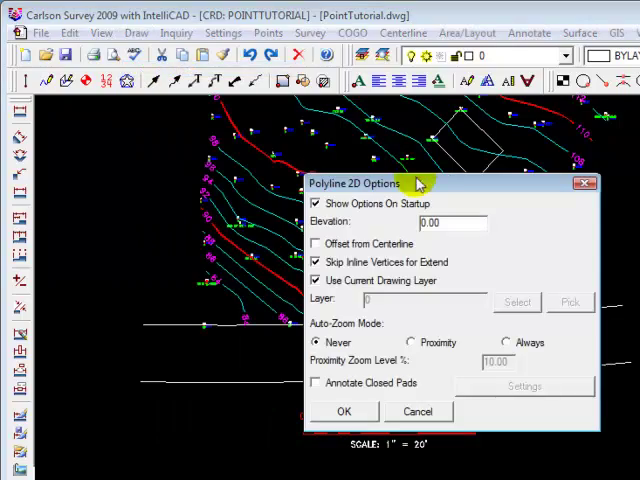
left_click(343, 411)
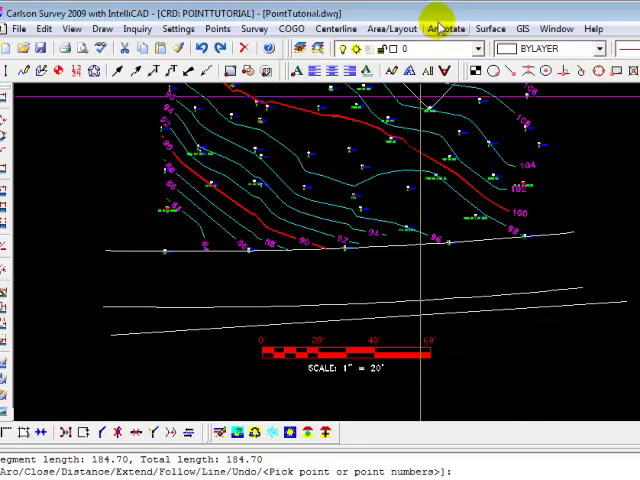
left_click(445, 28)
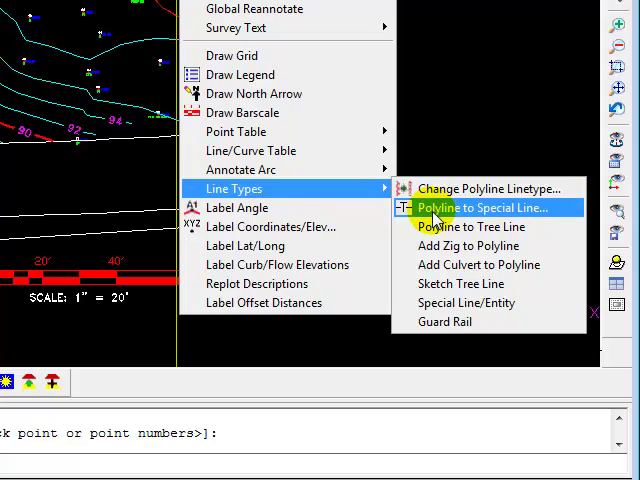
mouse_move(470, 217)
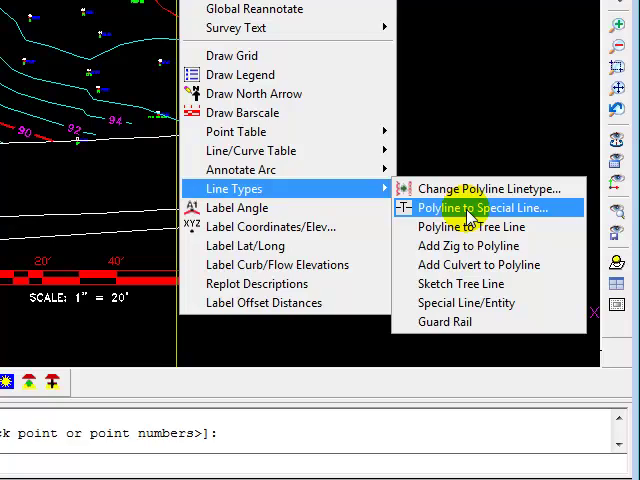
Convert the polyline to the Electric line type after previewing Telephone and Water
left_click(483, 207)
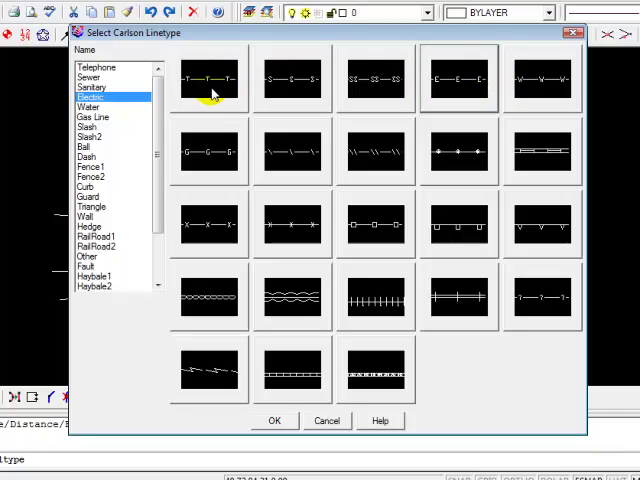
left_click(97, 67)
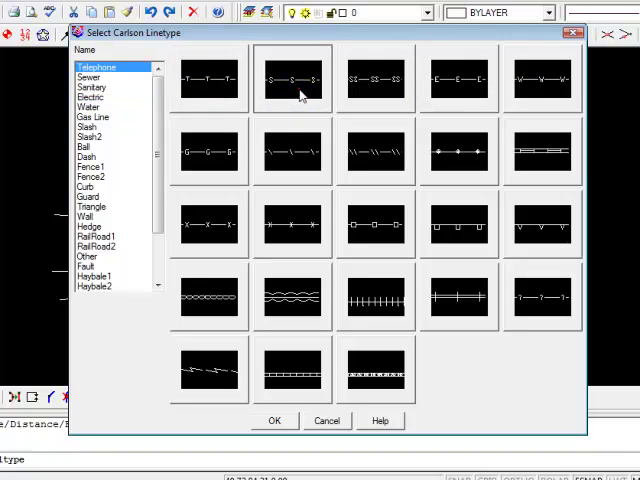
left_click(88, 107)
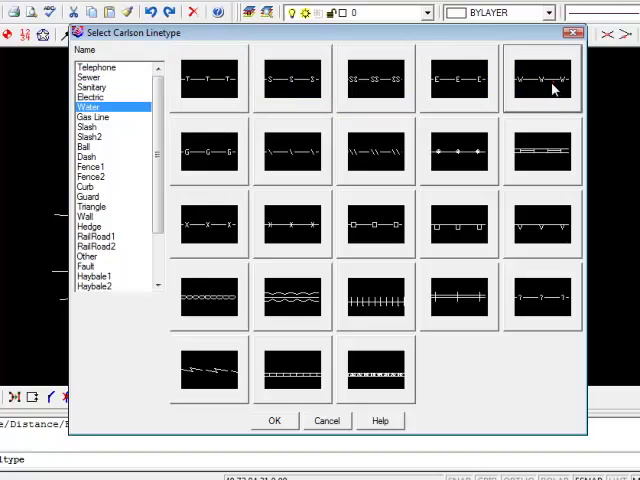
left_click(90, 96)
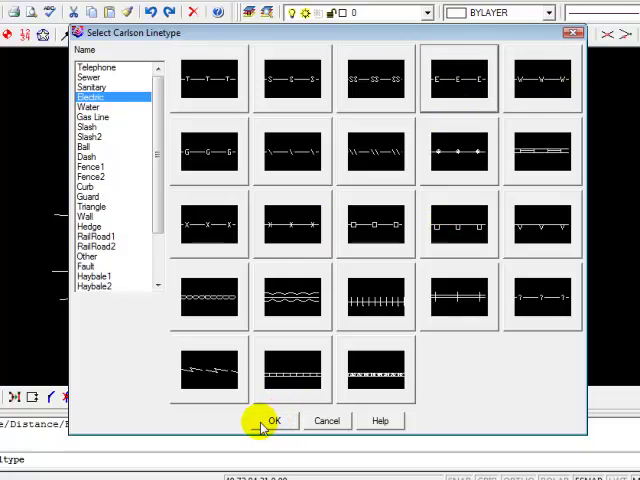
left_click(275, 420)
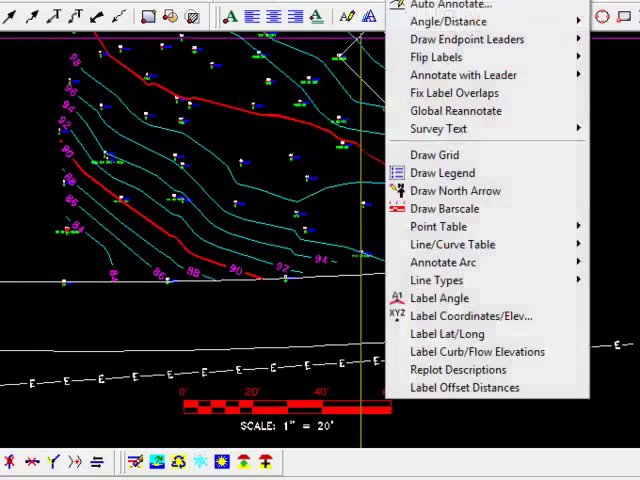
left_click(247, 206)
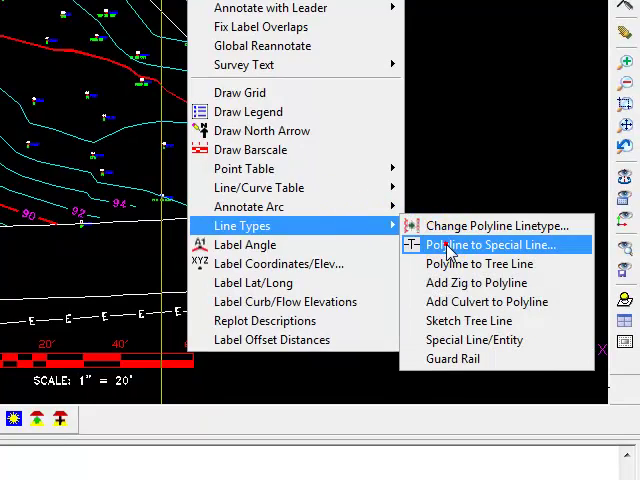
left_click(490, 245)
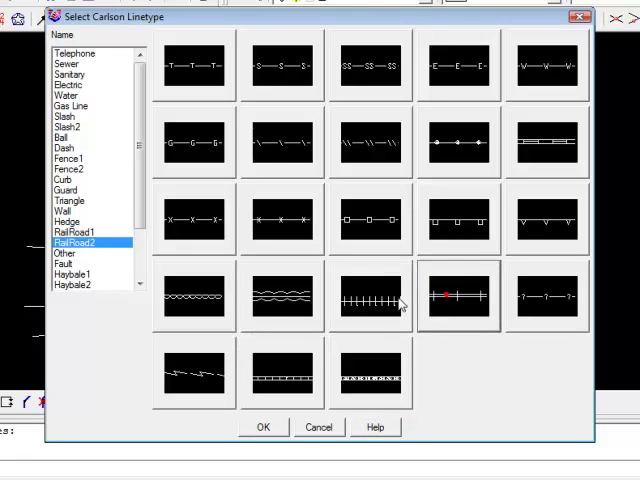
mouse_move(382, 310)
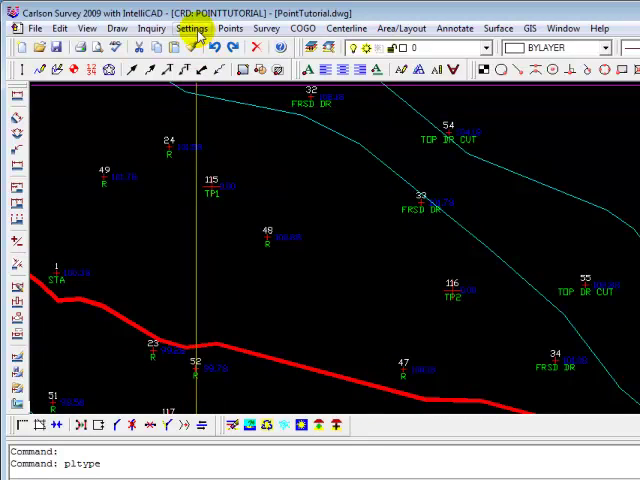
mouse_move(114, 28)
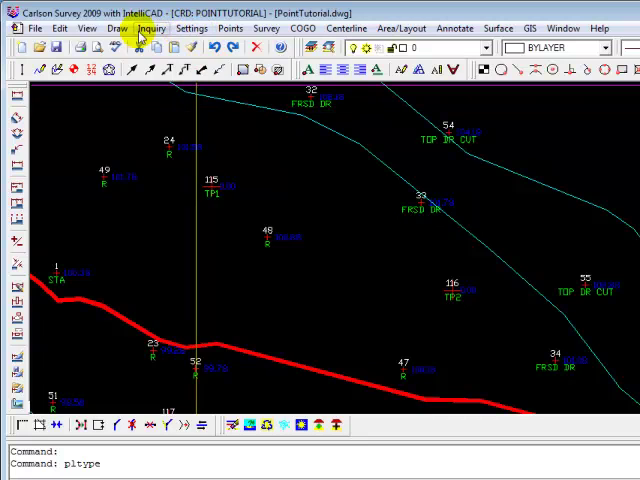
Start Insert Symbols from the Draw > Symbols menu
left_click(114, 28)
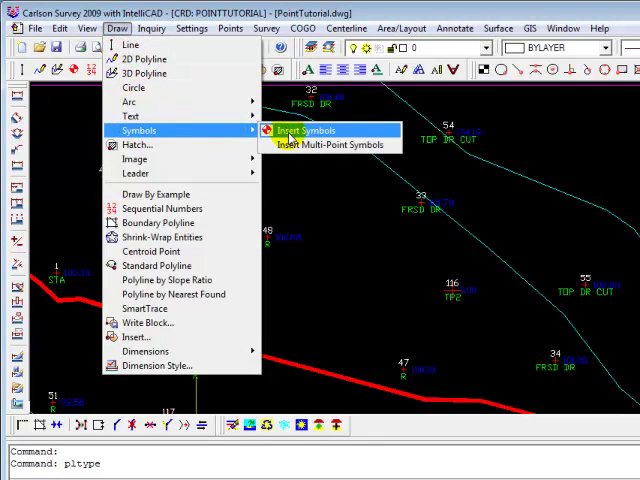
left_click(303, 130)
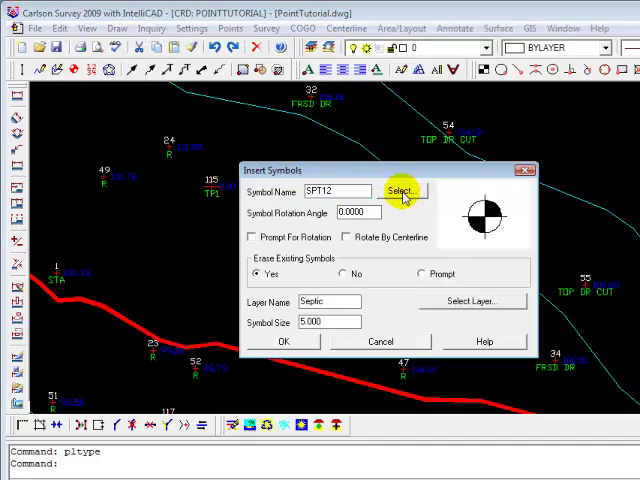
Browse the Inlets & Manholes, Map Symbols and Points symbol categories
left_click(400, 190)
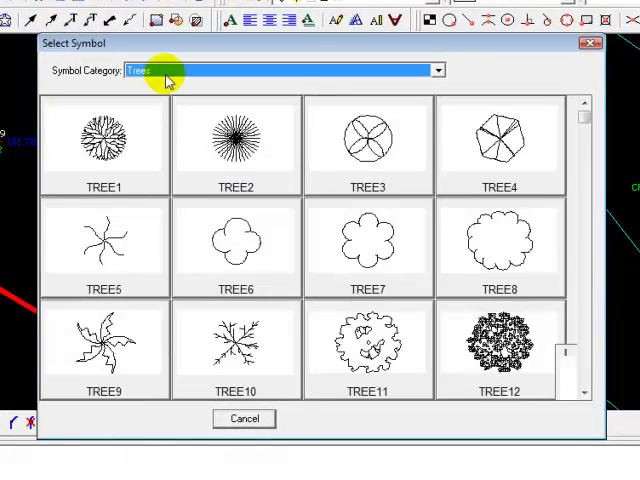
left_click(436, 70)
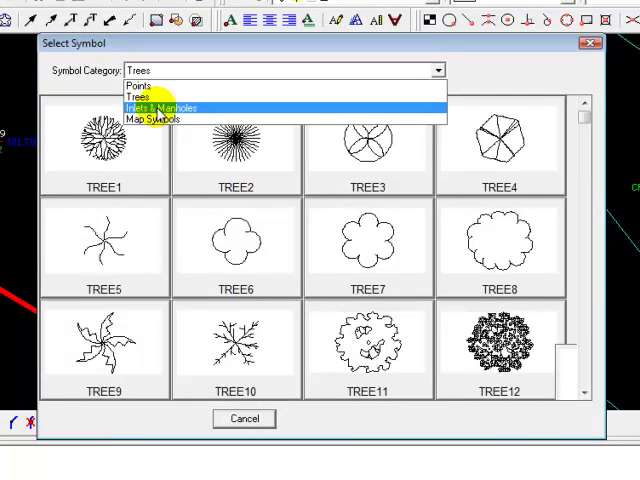
left_click(165, 107)
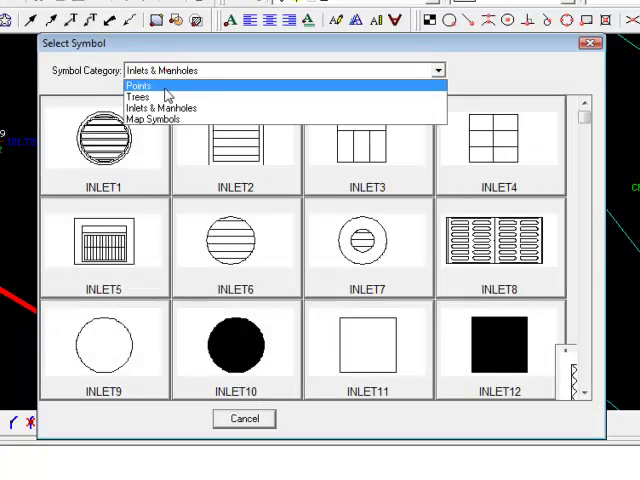
left_click(153, 119)
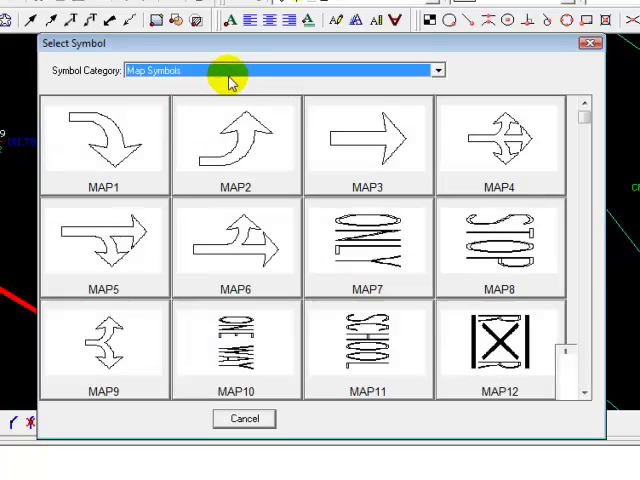
left_click(436, 70)
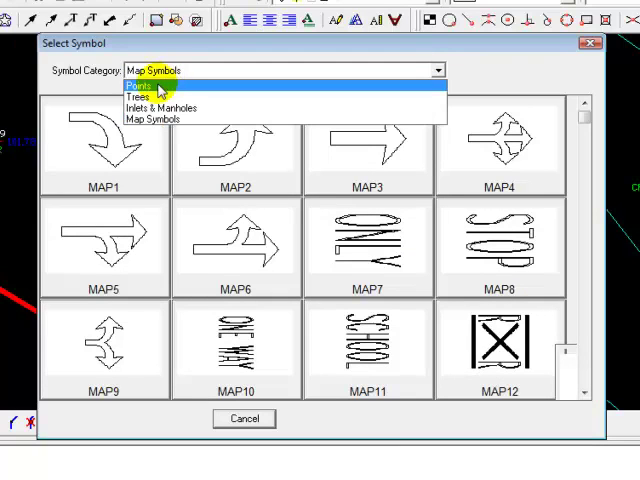
left_click(140, 85)
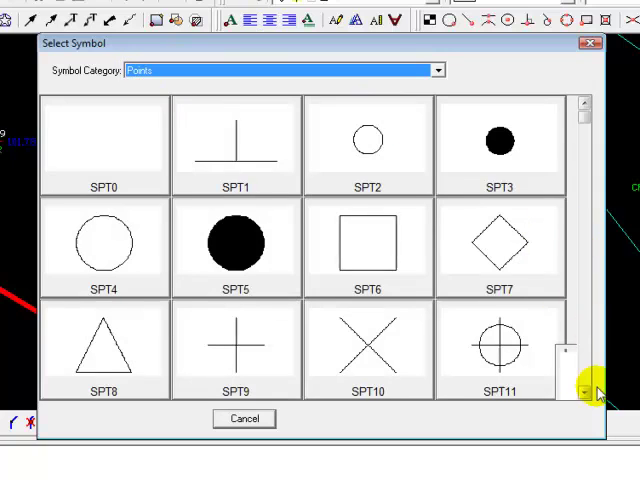
left_click(586, 392)
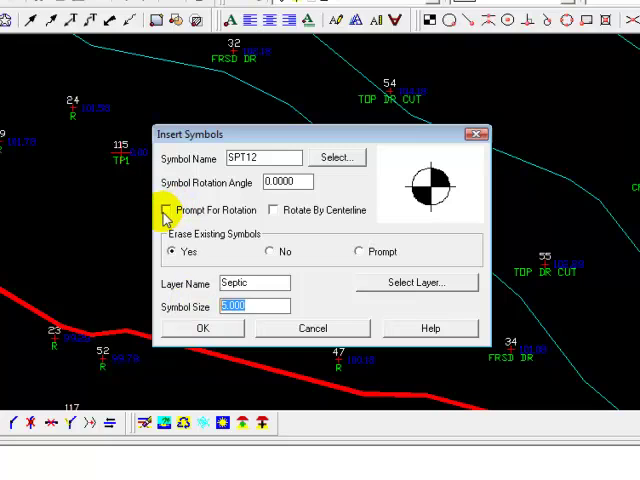
Keep SPT12 on layer Septic at size 5 with rotation prompting off, and confirm
left_click(167, 210)
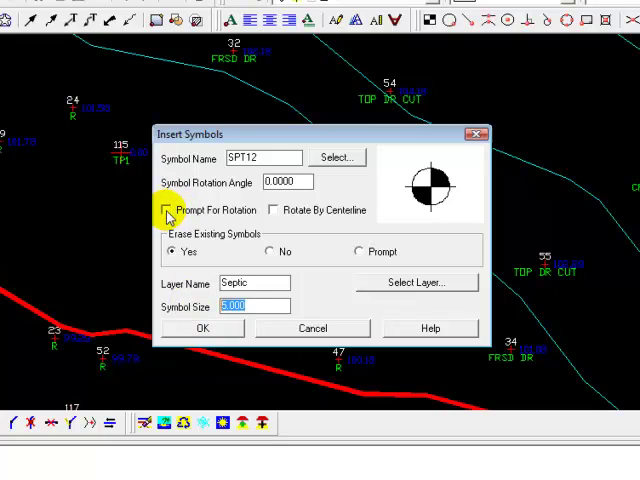
left_click(170, 210)
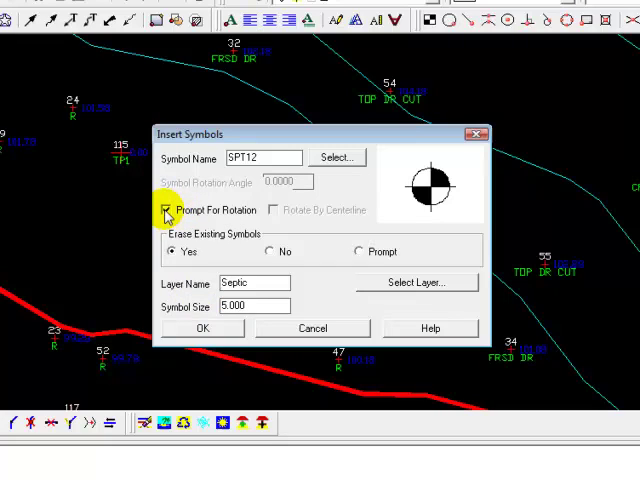
left_click(167, 210)
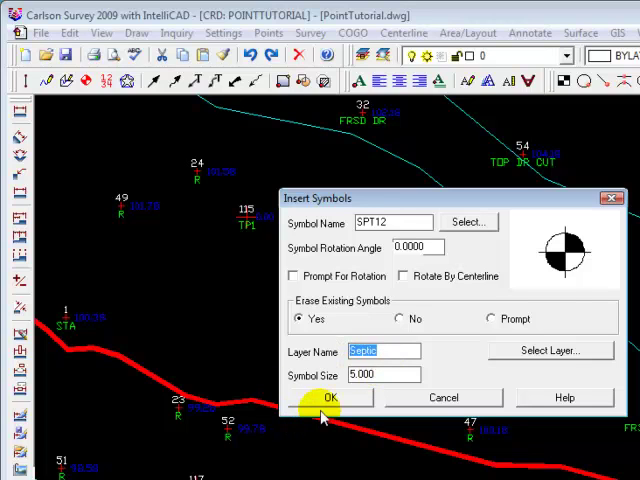
left_click(332, 397)
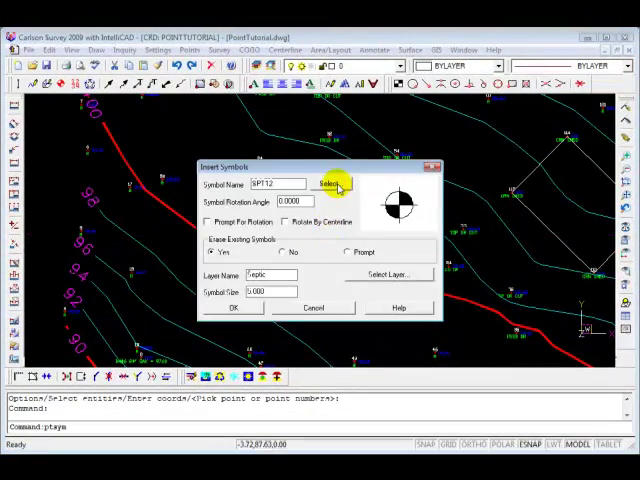
Choose TREE4 from the Trees symbol category and enter a value of 10
left_click(329, 184)
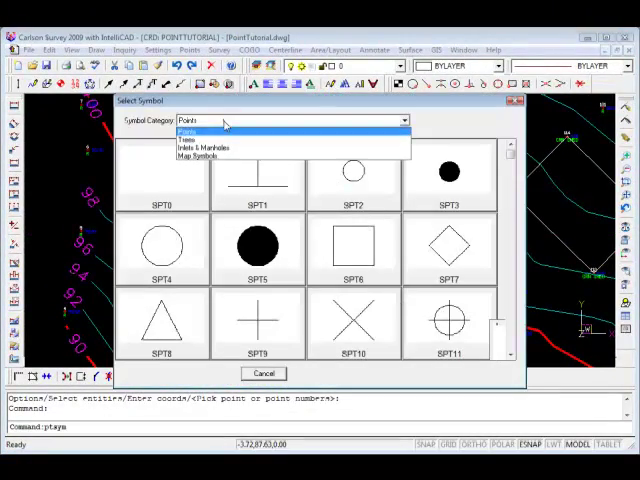
left_click(195, 133)
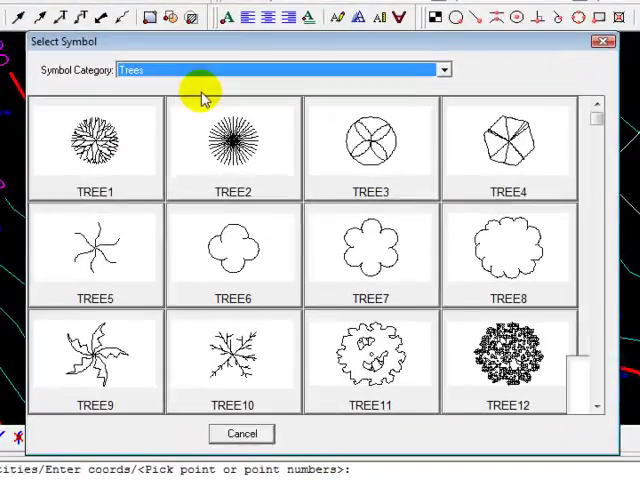
mouse_move(550, 145)
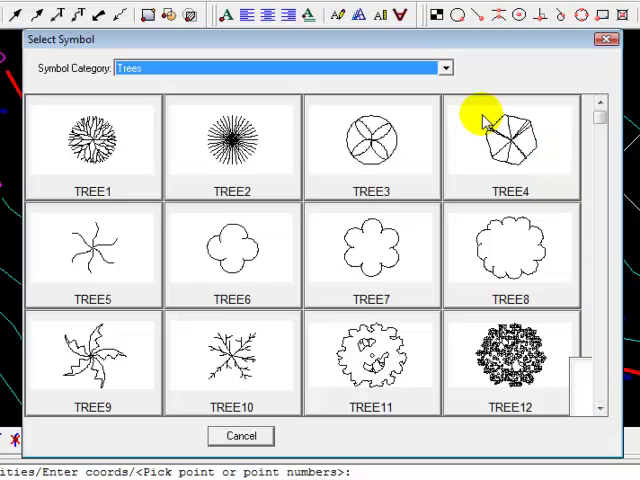
mouse_move(375, 260)
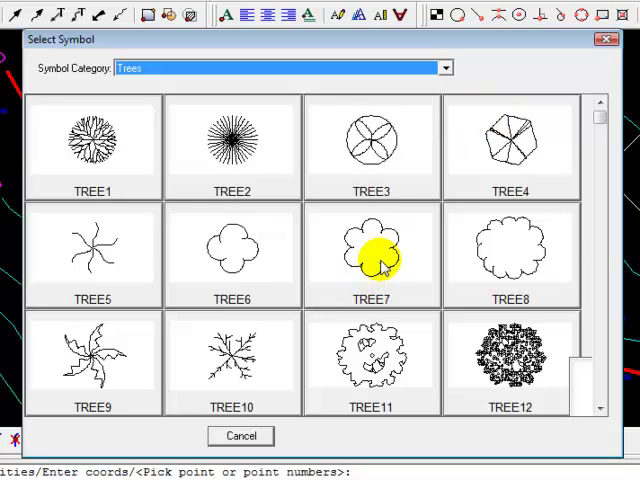
mouse_move(455, 138)
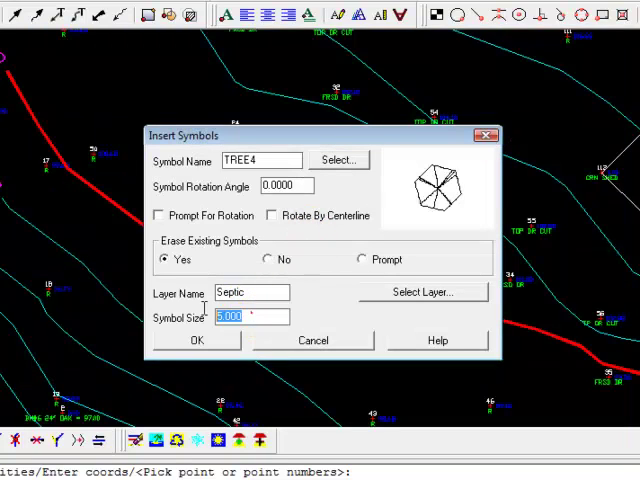
type("10")
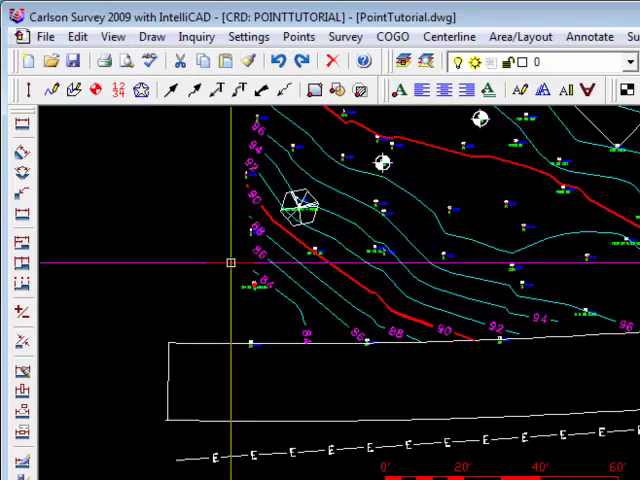
Start a through-point Standard Offset of the road edge, then cancel it
left_click(77, 37)
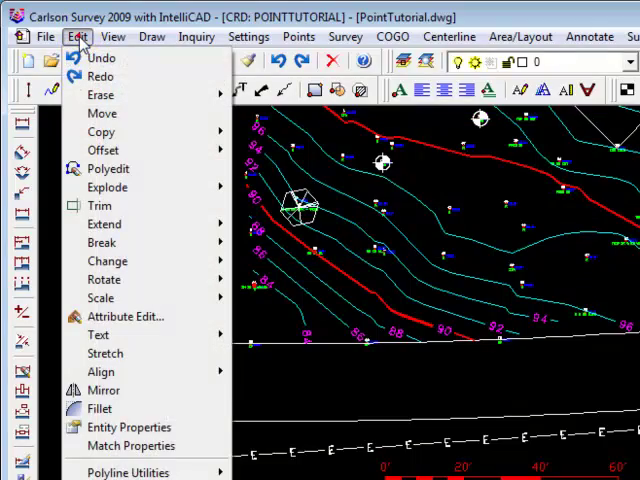
mouse_move(102, 150)
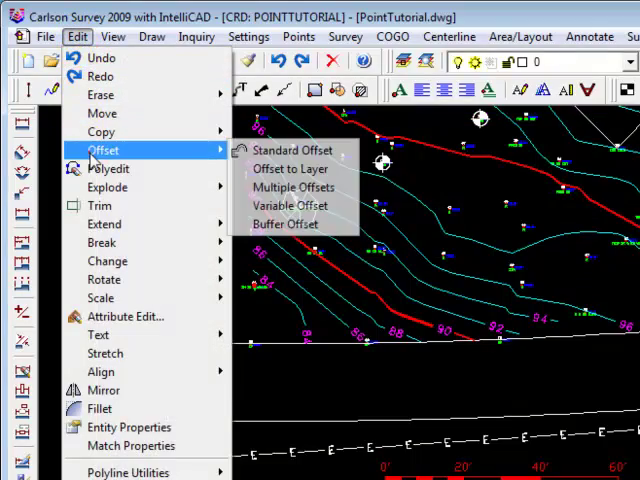
left_click(291, 150)
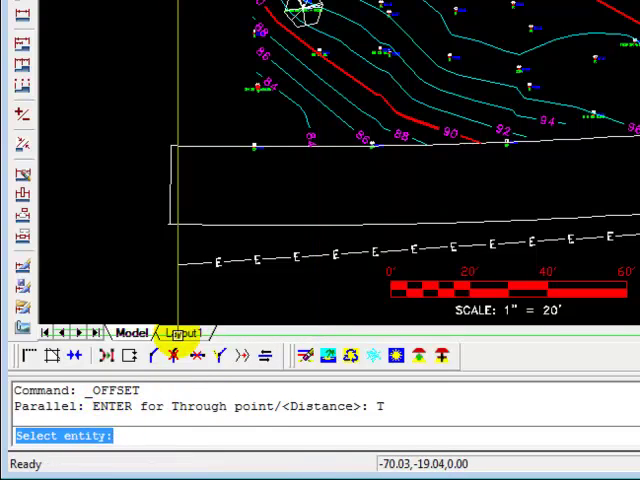
left_click(207, 147)
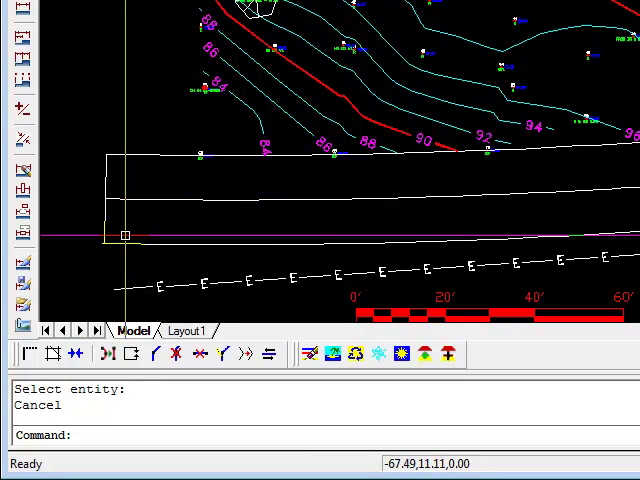
type("E")
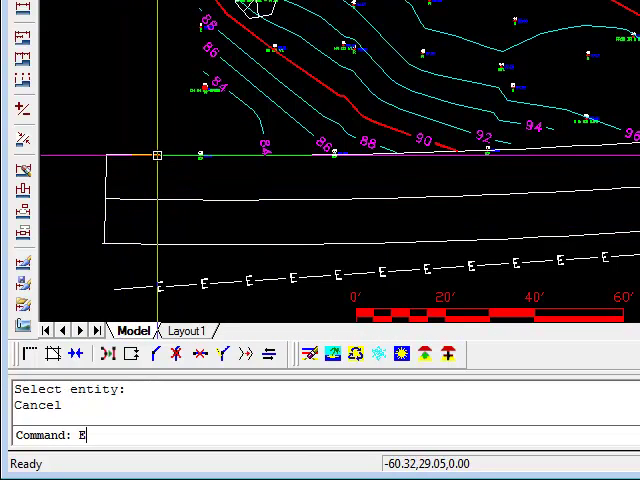